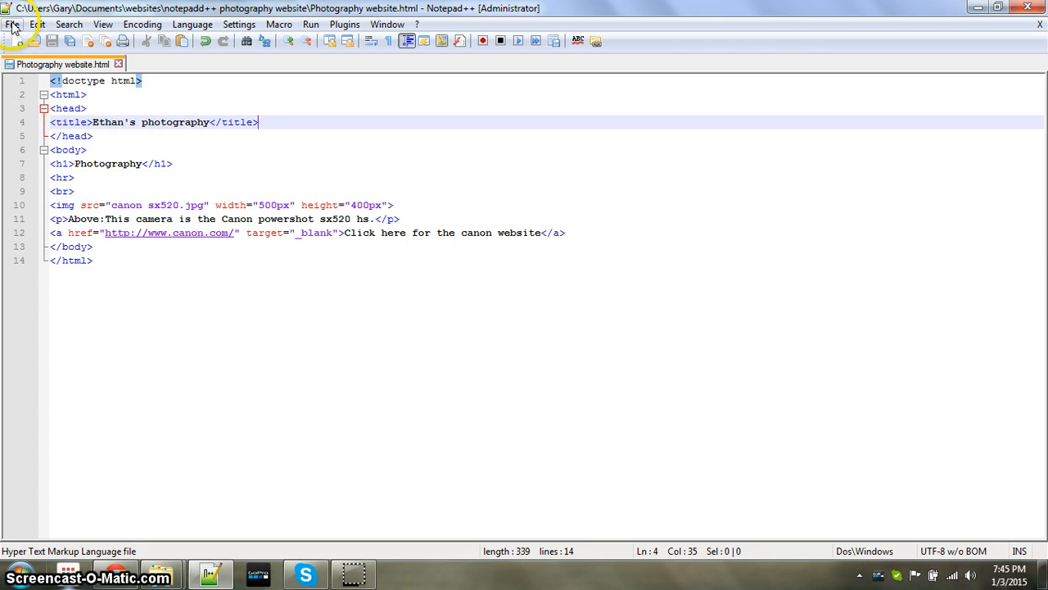
Start a new blank document for the h1 and body CSS rules
{"action": "left_click", "coordinate": [19, 41]}
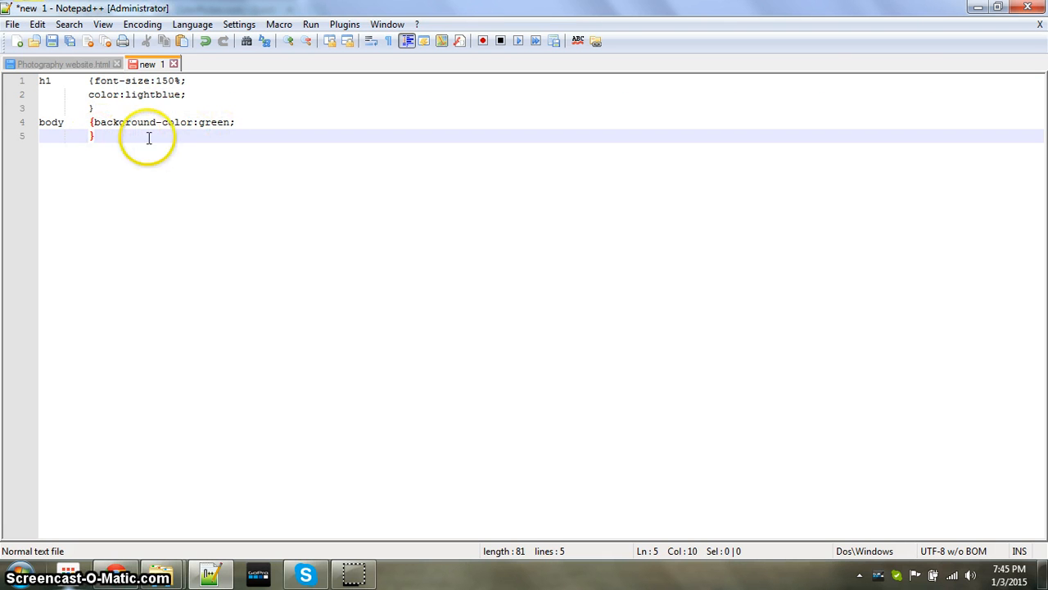
{"action": "mouse_move", "coordinate": [100, 86]}
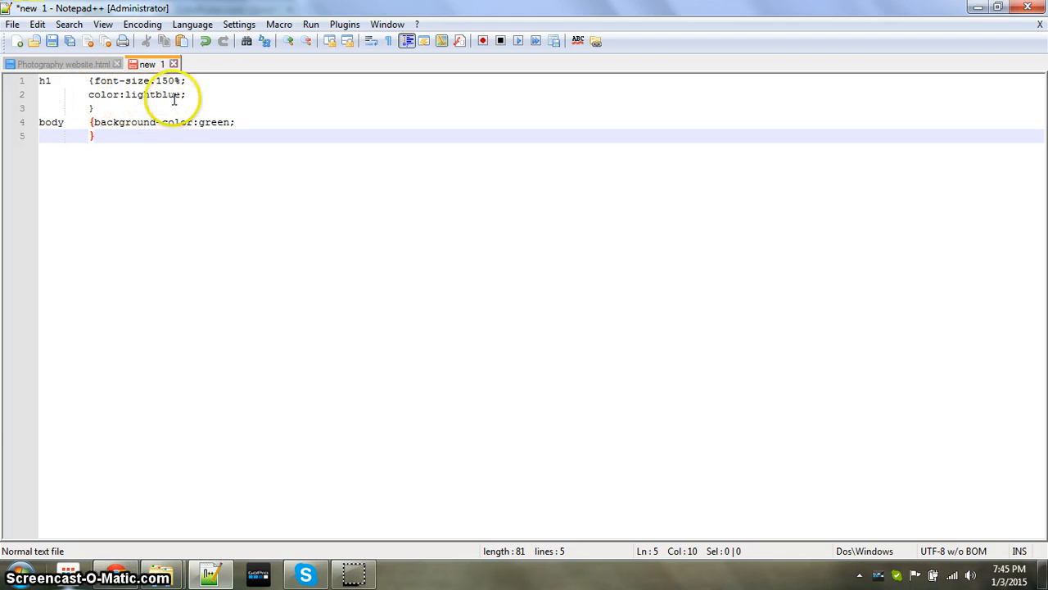
{"action": "mouse_move", "coordinate": [252, 104]}
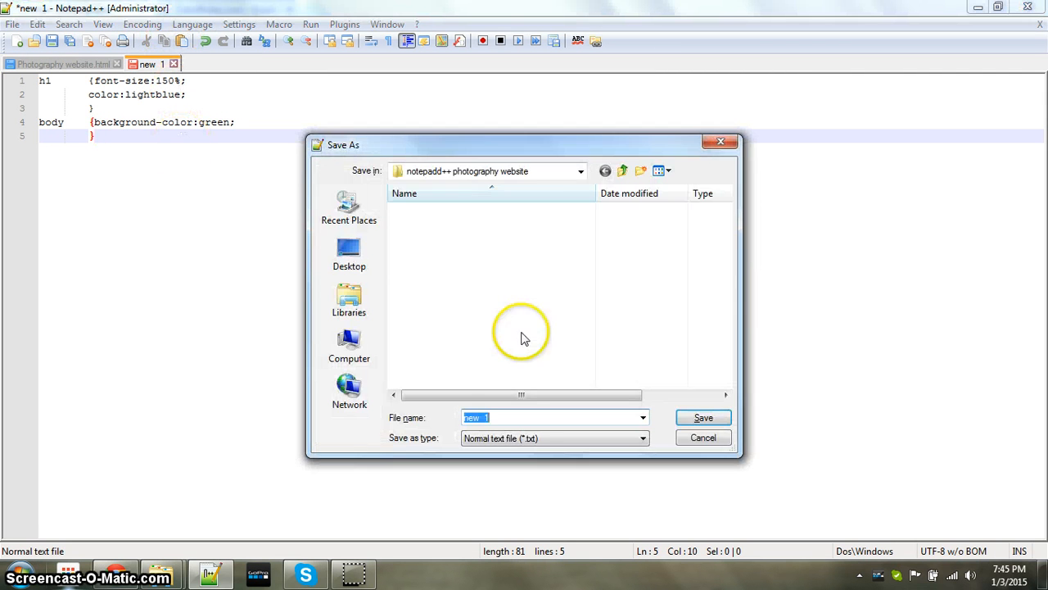
Save the CSS document as style.css in the photography website folder
{"action": "type", "text": "style.css"}
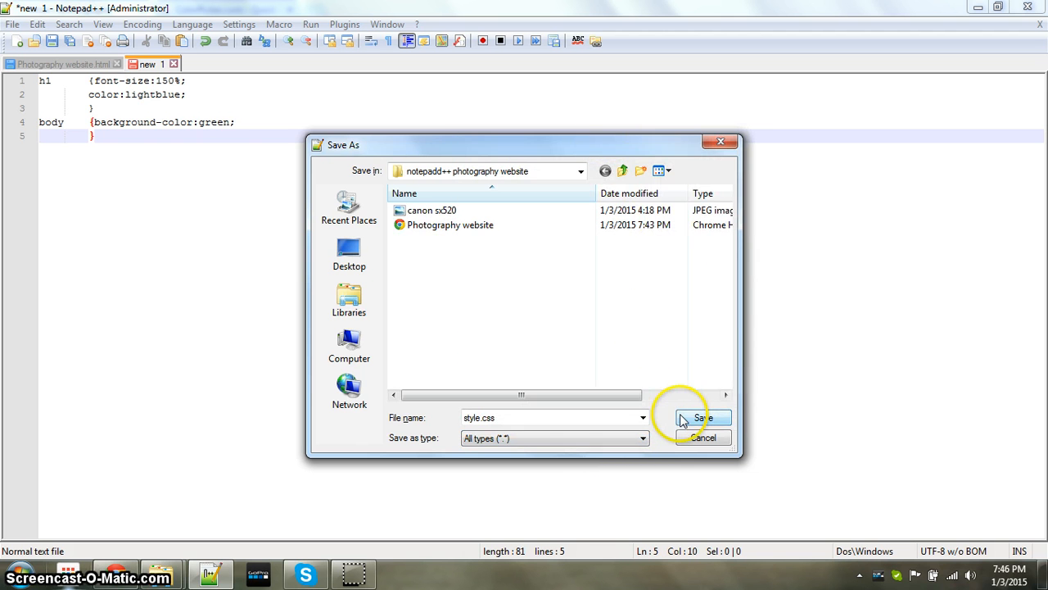
{"action": "left_click", "coordinate": [697, 417]}
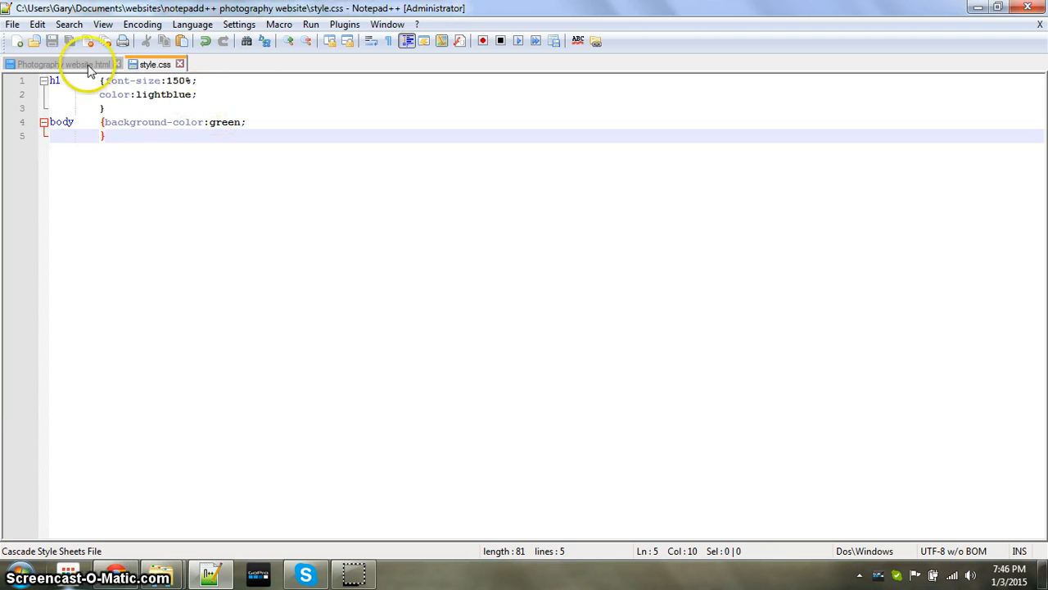
{"action": "mouse_move", "coordinate": [92, 45]}
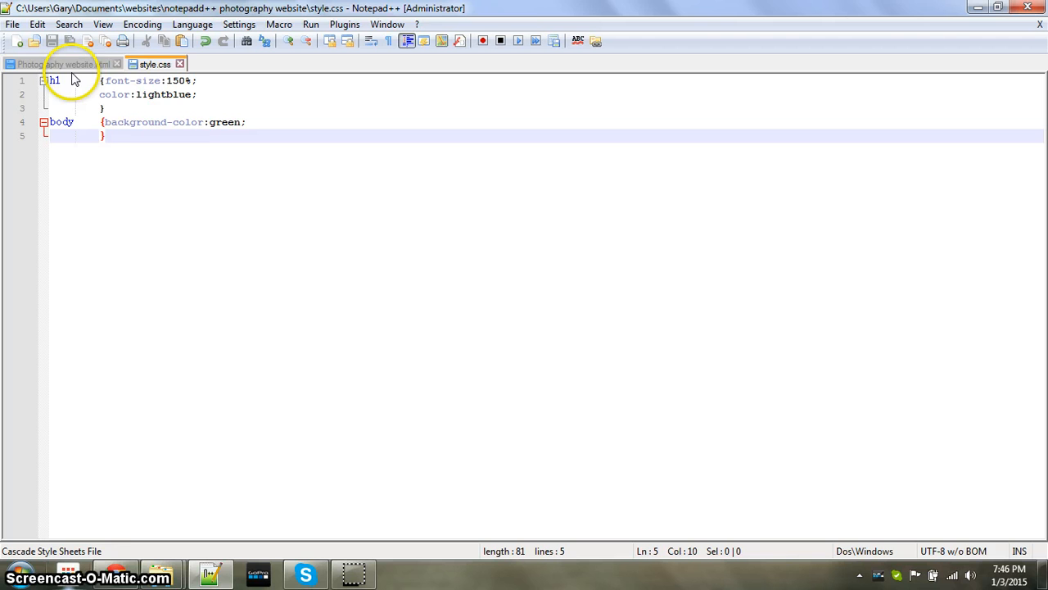
In the Photography website.html head, begin a <link rel="stylesheet" tag on a new line
{"action": "left_click", "coordinate": [61, 64]}
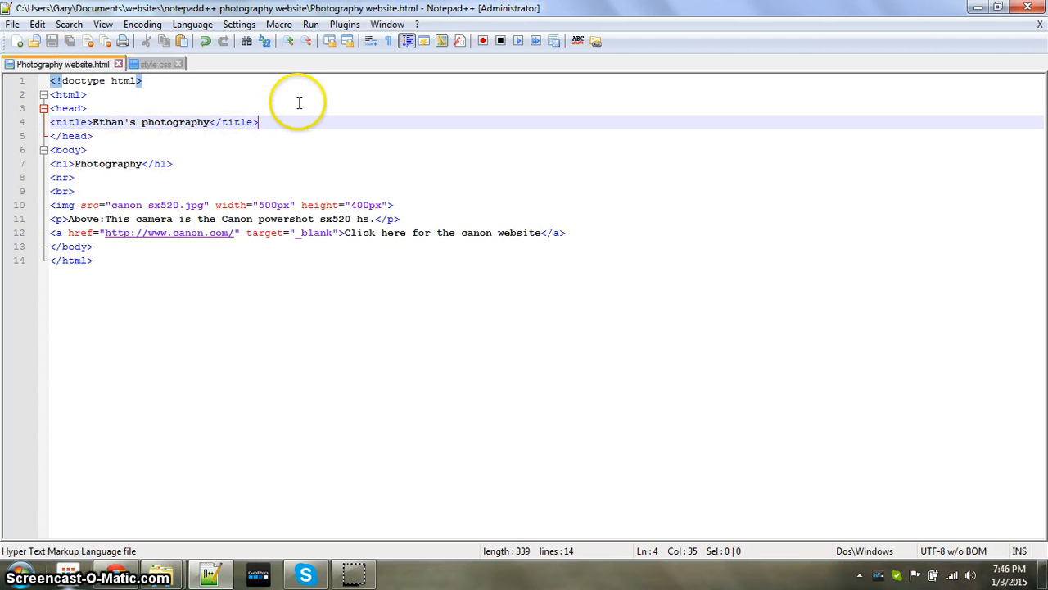
{"action": "key", "text": "Enter"}
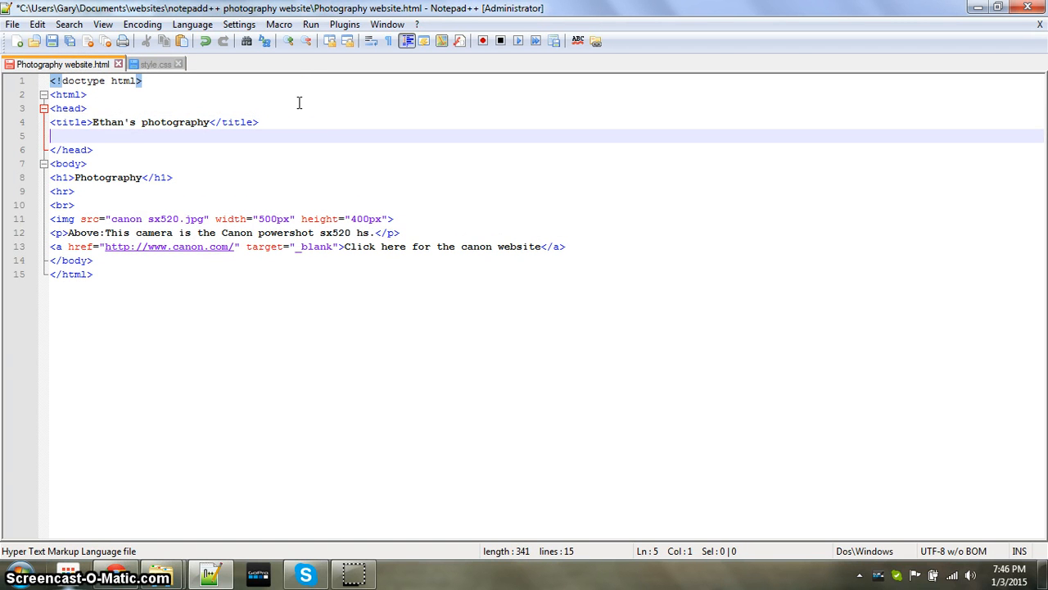
{"action": "type", "text": "link"}
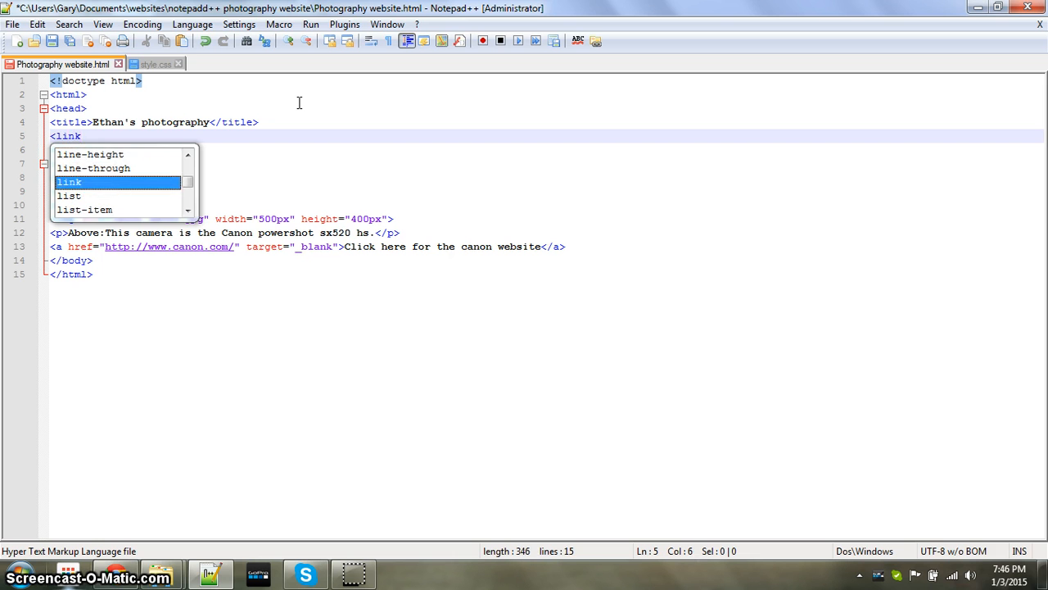
{"action": "type", "text": "rel"}
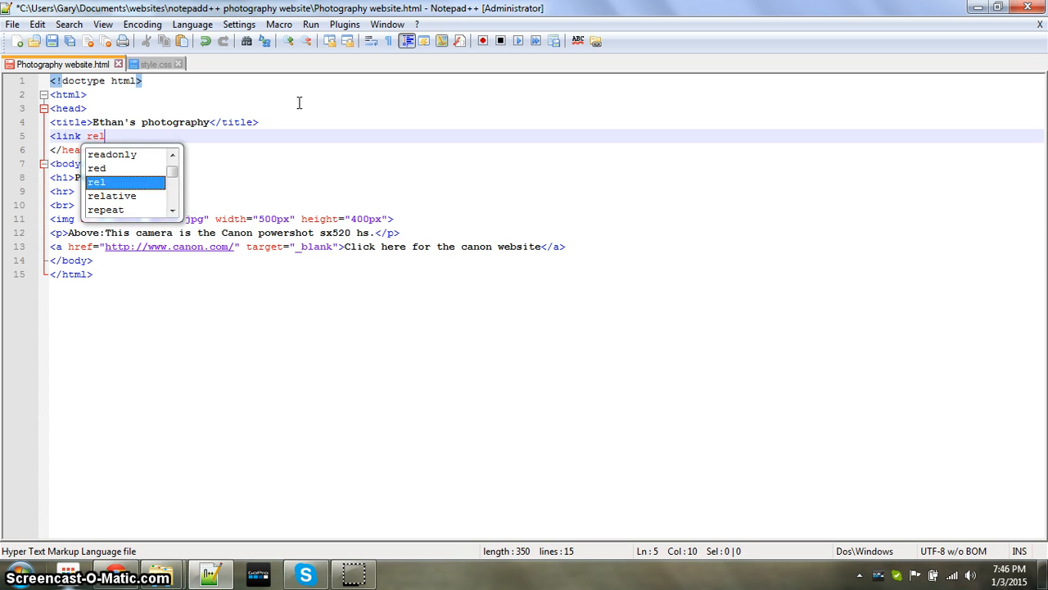
{"action": "type", "text": "=\""}
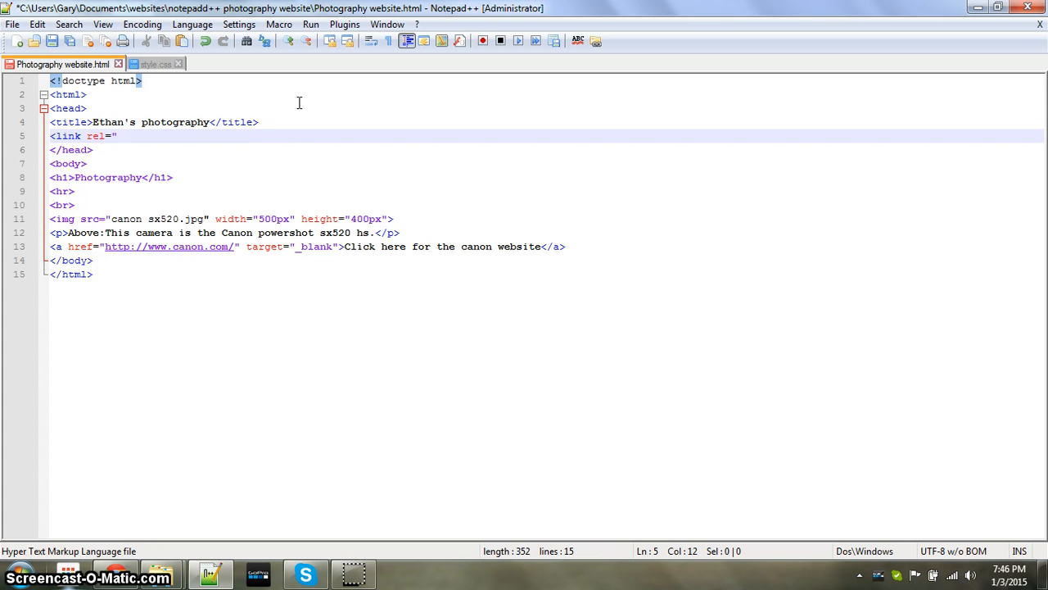
{"action": "type", "text": "stylesheet"}
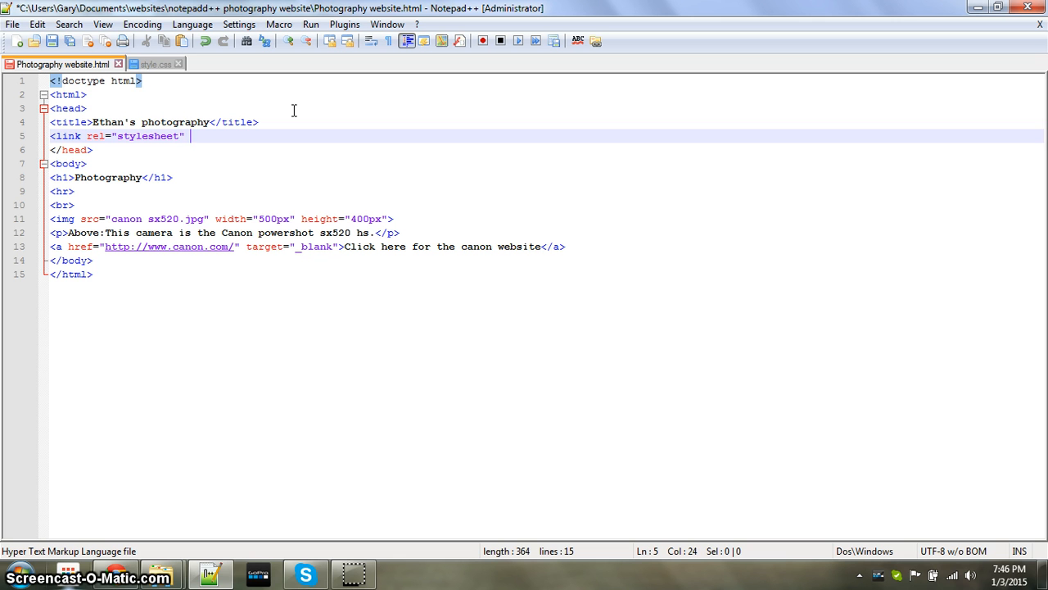
Finish the link with href="style.css" and save the page
{"action": "type", "text": "href="}
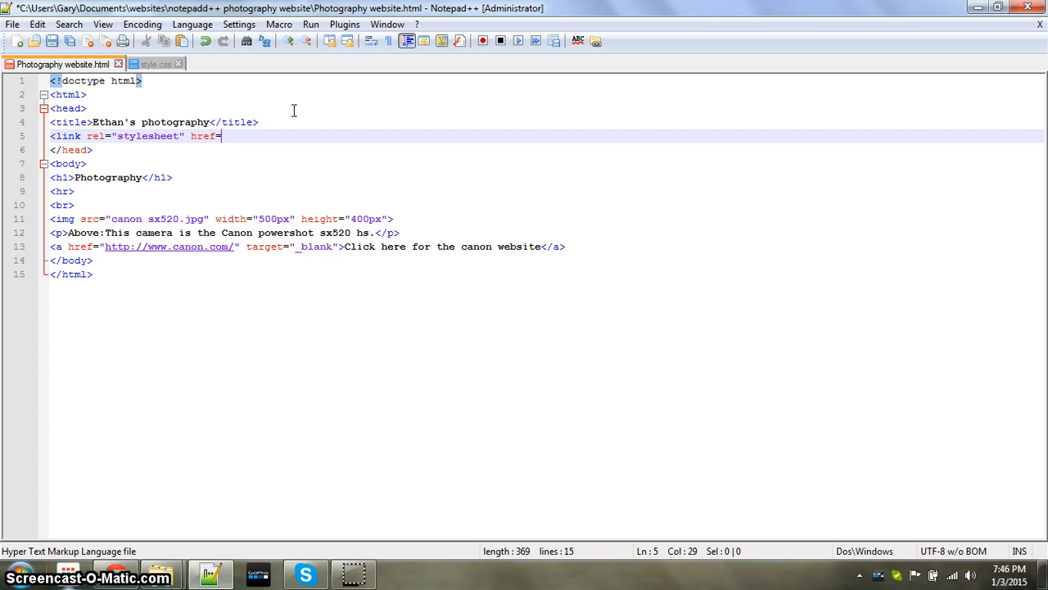
{"action": "type", "text": "\""}
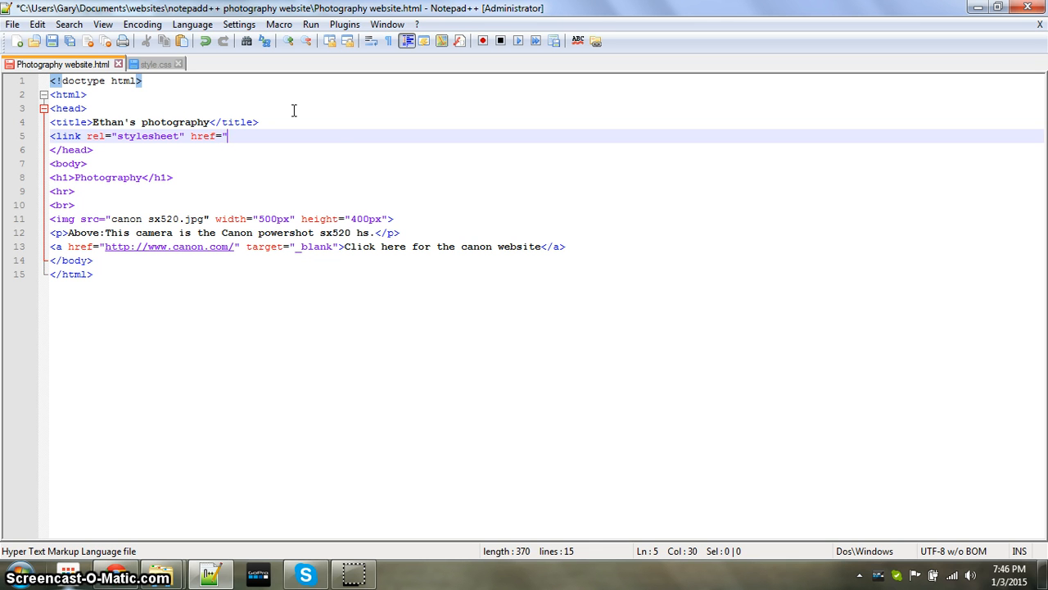
{"action": "type", "text": "style.css\""}
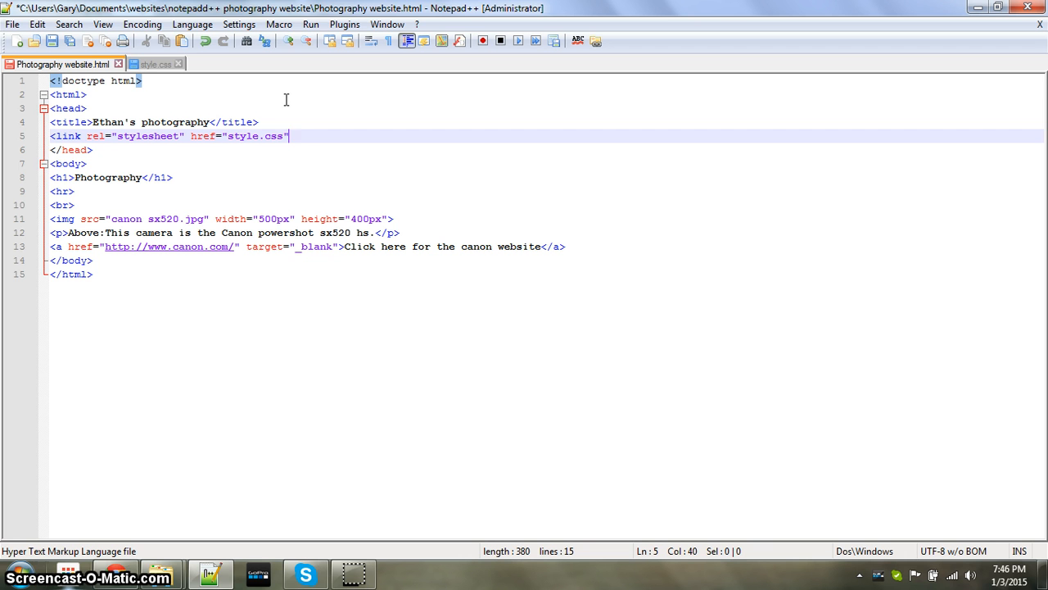
{"action": "type", "text": ">"}
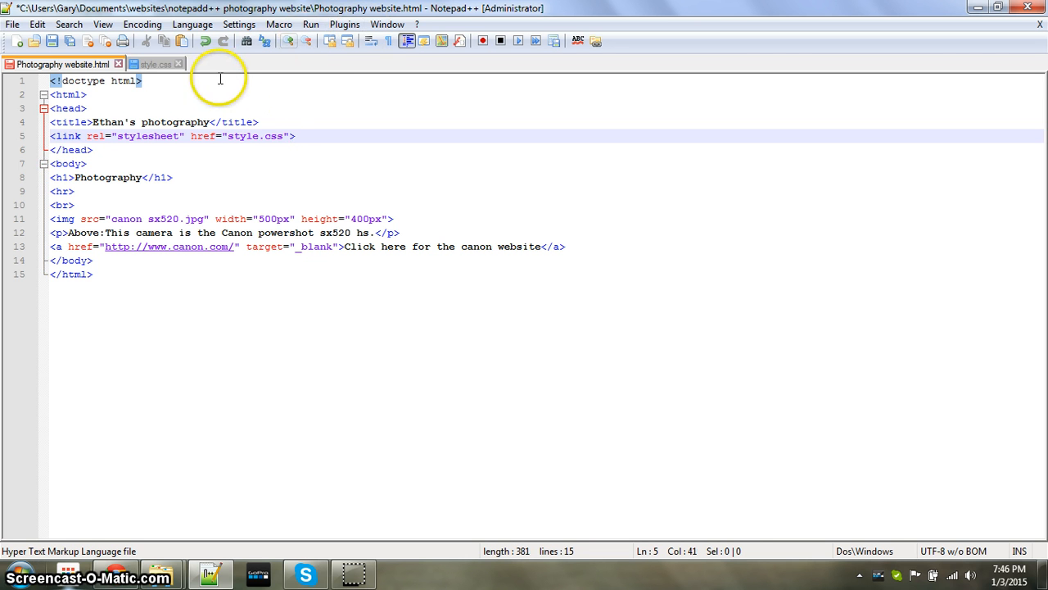
{"action": "left_click", "coordinate": [156, 64]}
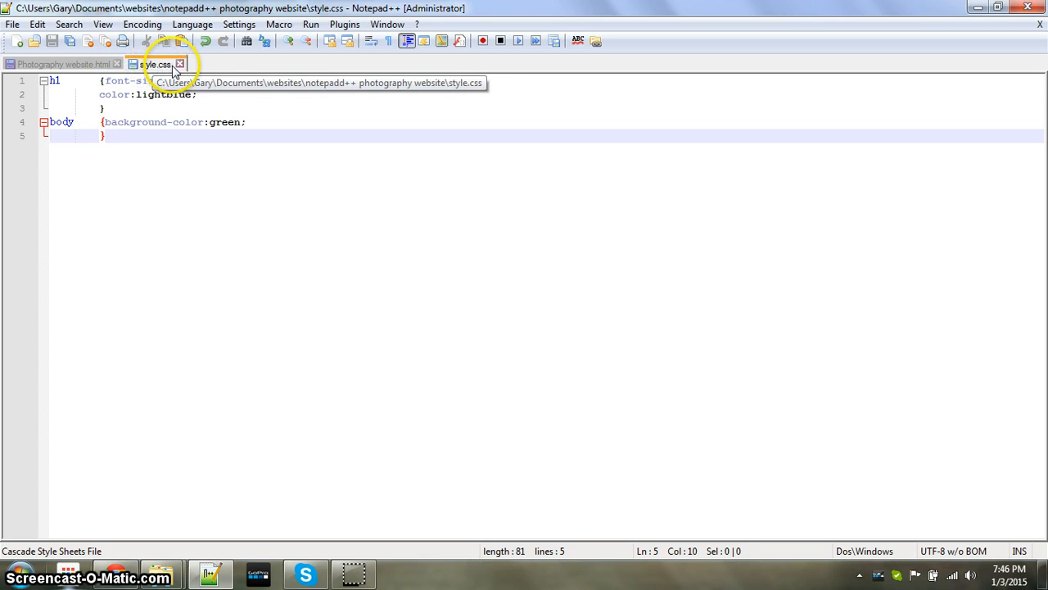
{"action": "left_click", "coordinate": [61, 64]}
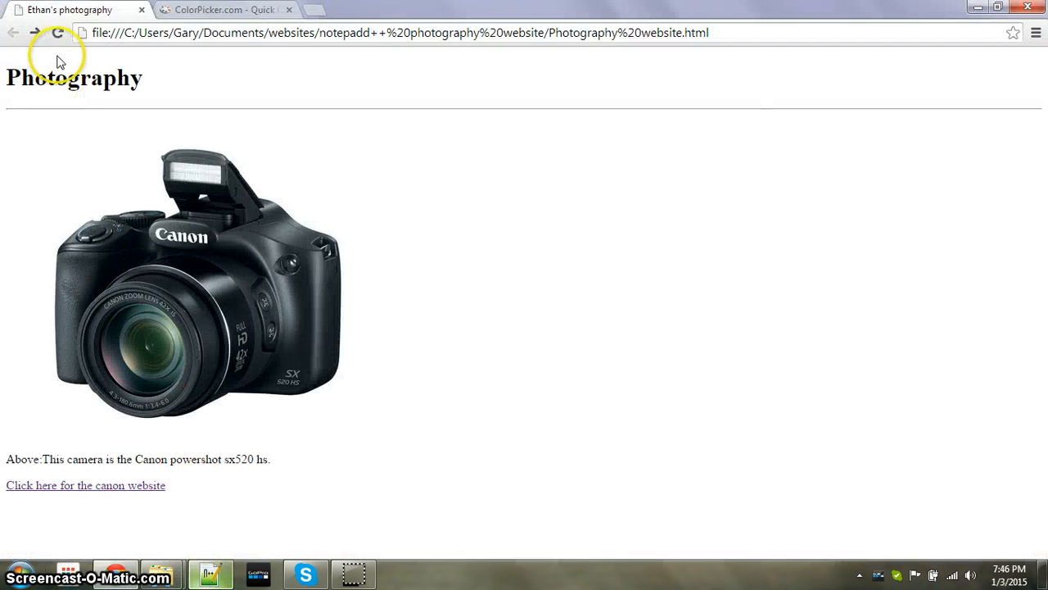
{"action": "mouse_move", "coordinate": [266, 389]}
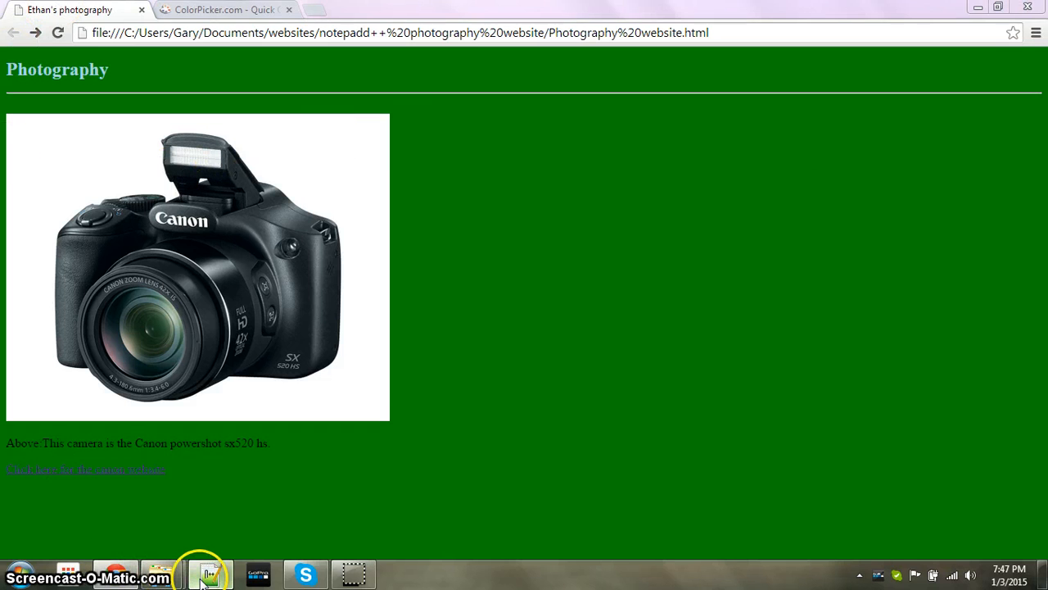
Return from Chrome to the HTML source in Notepad++
{"action": "left_click", "coordinate": [202, 573]}
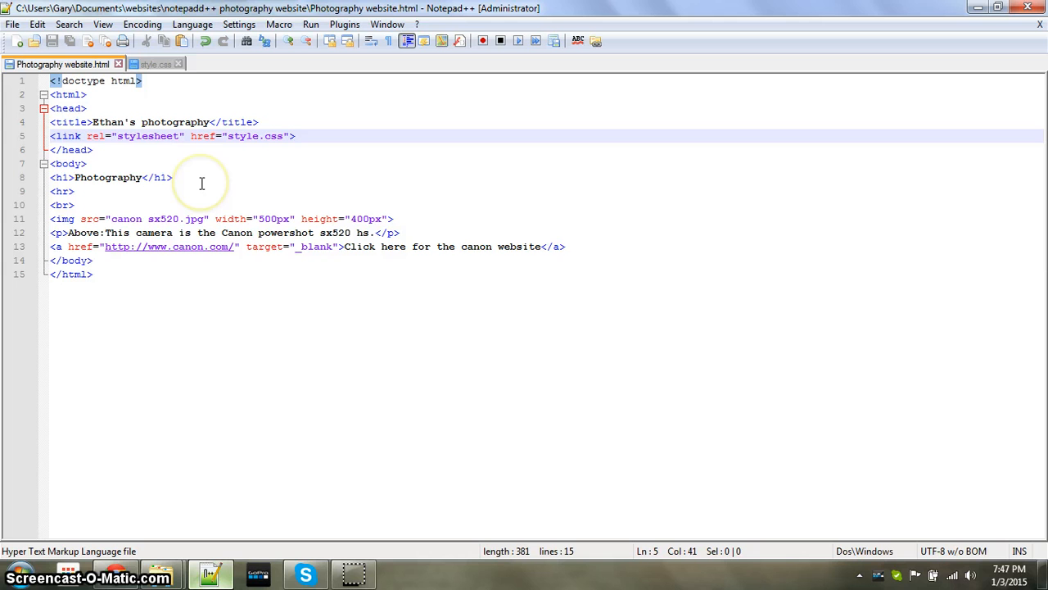